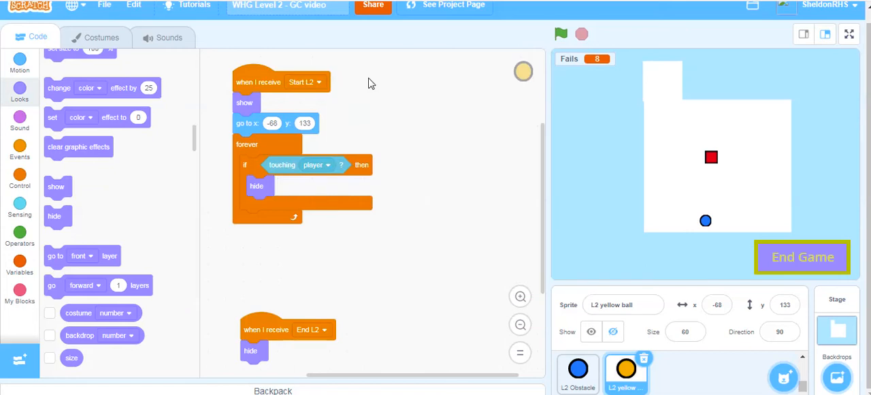
{"action": "mouse_move", "coordinate": [740, 162]}
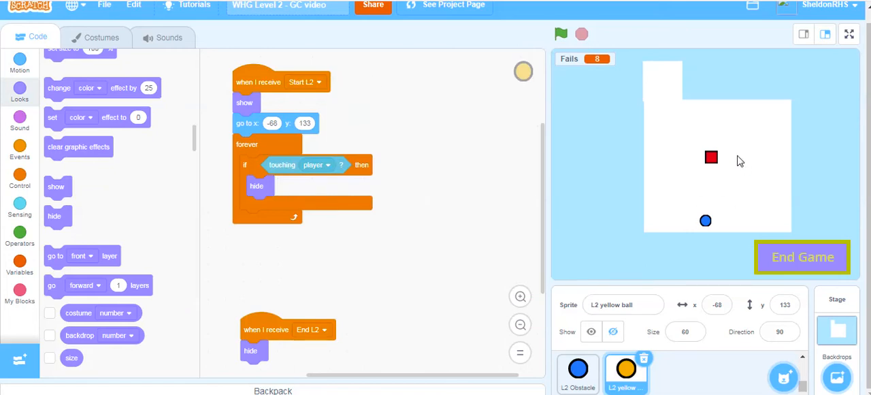
{"action": "mouse_move", "coordinate": [717, 161]}
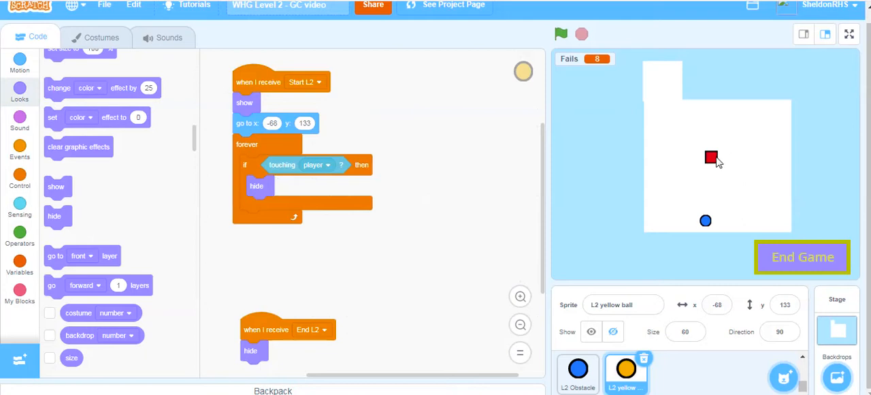
{"action": "mouse_move", "coordinate": [668, 62]}
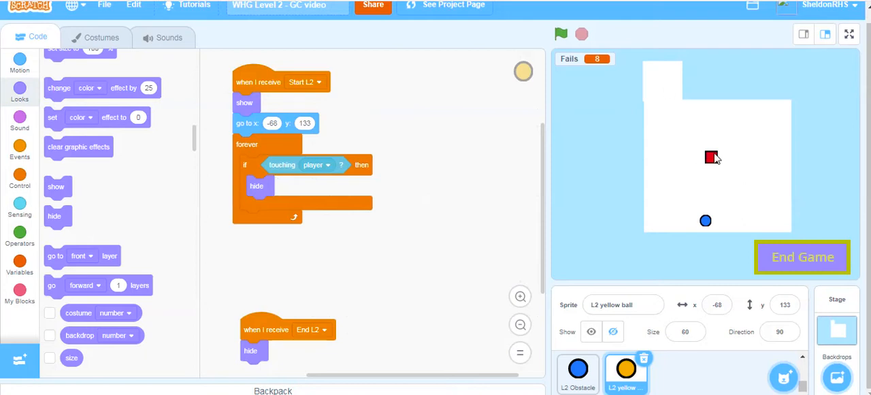
Step: Test-run level 2 and stop it, then scroll the sprite list toward the finish line
{"action": "left_click", "coordinate": [560, 34]}
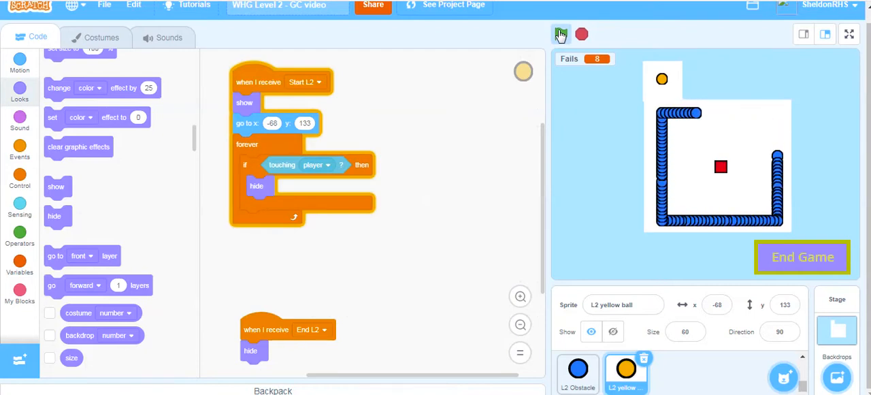
{"action": "left_click", "coordinate": [561, 34]}
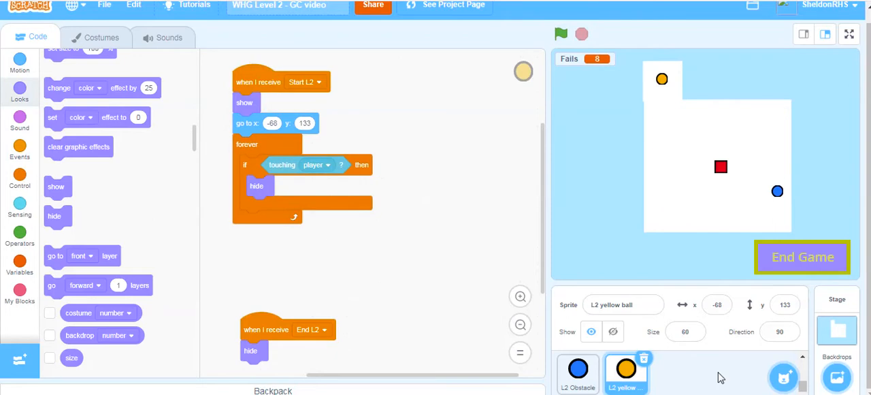
{"action": "scroll", "scroll_direction": "right", "scroll_amount": 3}
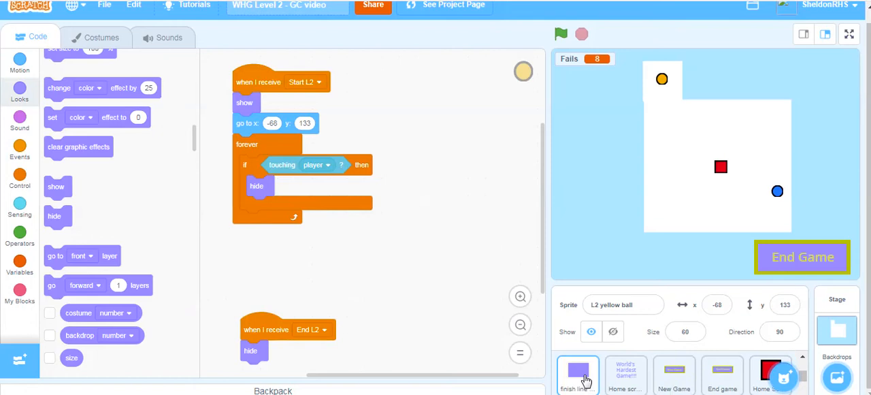
Step: Switch the finish line's show and hide scripts from Start L1/End L1 to Start L2/End L2
{"action": "left_click", "coordinate": [578, 370]}
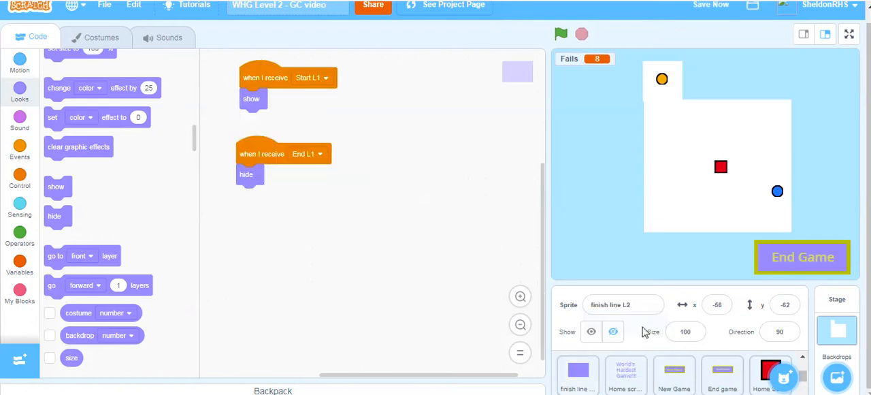
{"action": "scroll", "scroll_direction": "down", "scroll_amount": 3}
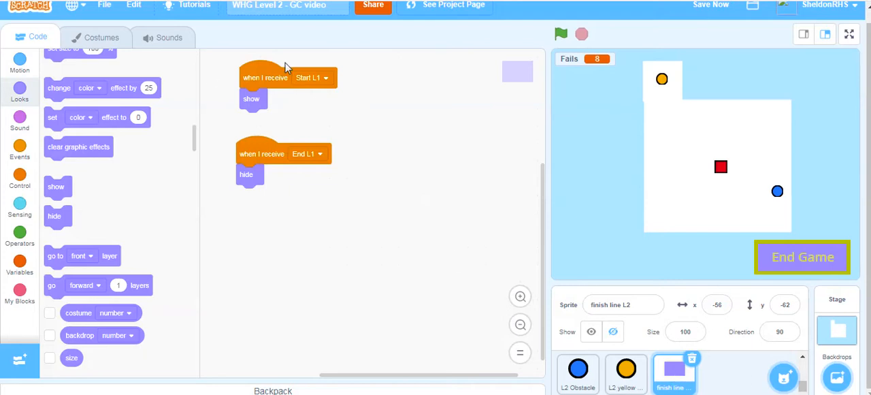
{"action": "left_click", "coordinate": [311, 77]}
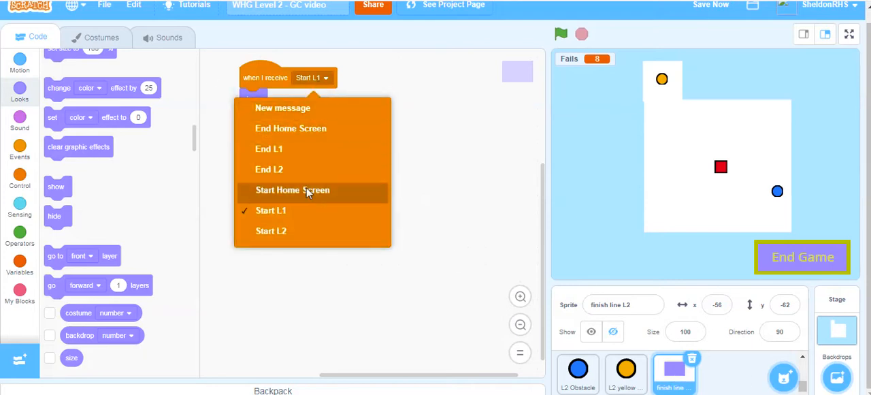
{"action": "left_click", "coordinate": [270, 231]}
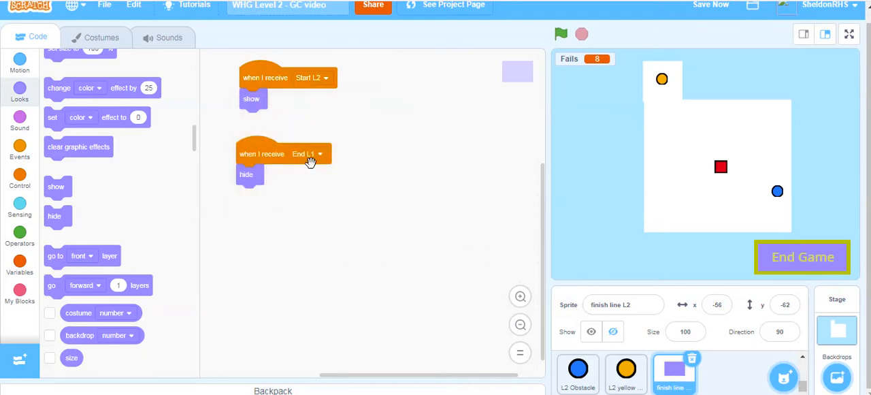
{"action": "left_click", "coordinate": [308, 153]}
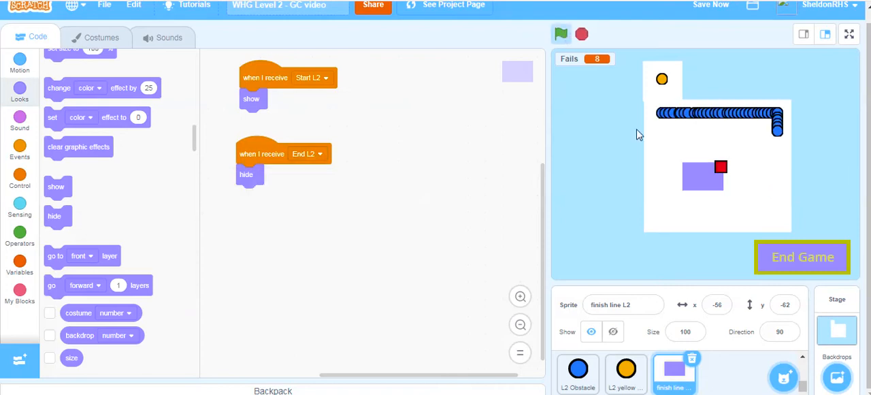
{"action": "left_click", "coordinate": [96, 38]}
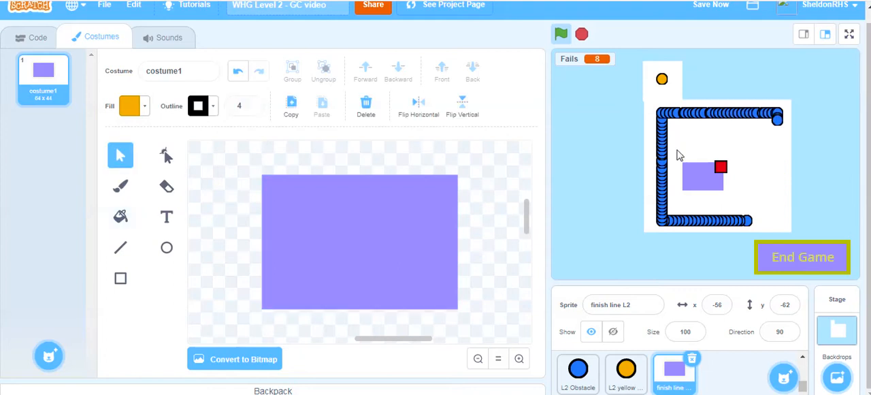
Step: Stop the game, stretch the finish line rectangle into a larger square, and return to code
{"action": "left_click", "coordinate": [561, 34]}
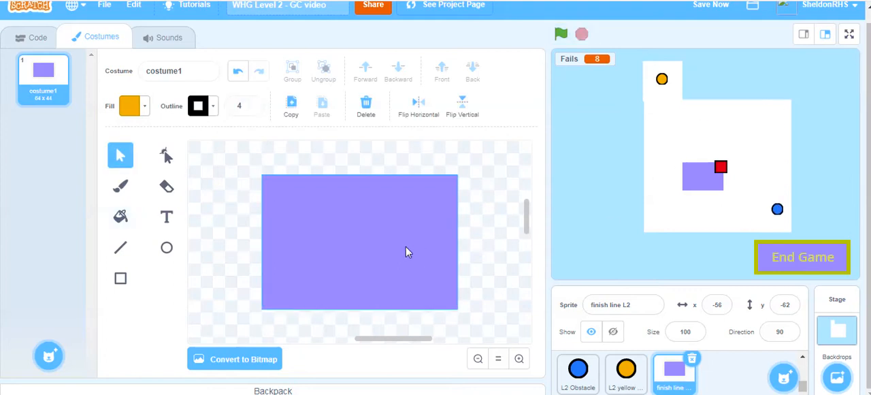
{"action": "left_click", "coordinate": [478, 358]}
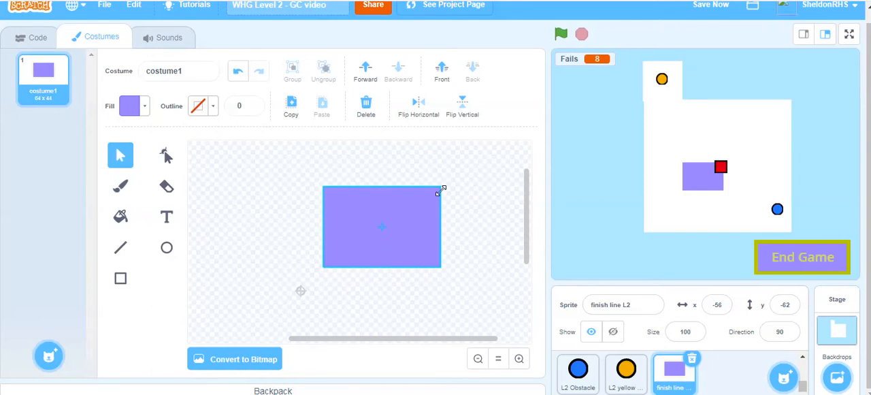
{"action": "left_click_drag", "start_coordinate": [441, 188], "coordinate": [390, 161]}
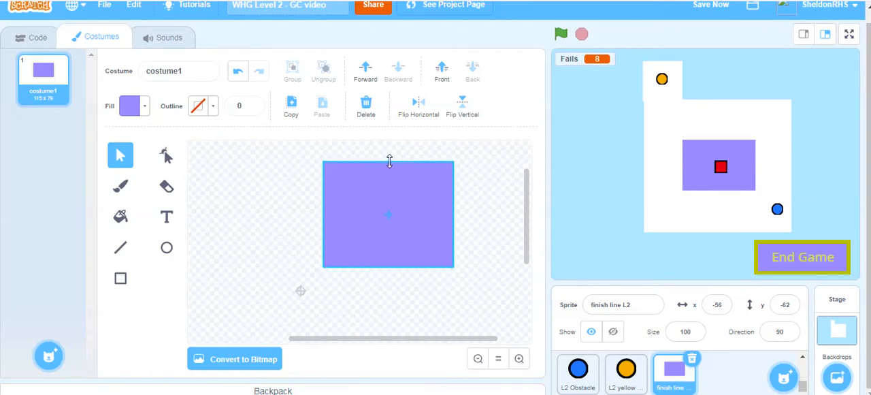
{"action": "left_click", "coordinate": [388, 214]}
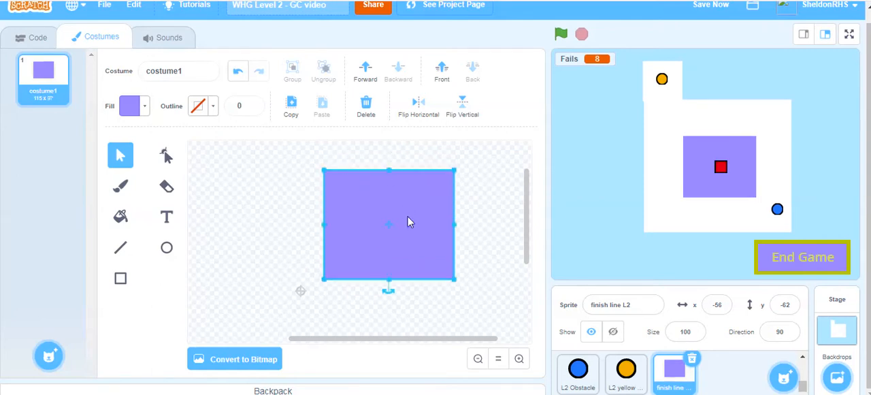
{"action": "mouse_move", "coordinate": [477, 215]}
{"action": "type", "text": "L2 "}
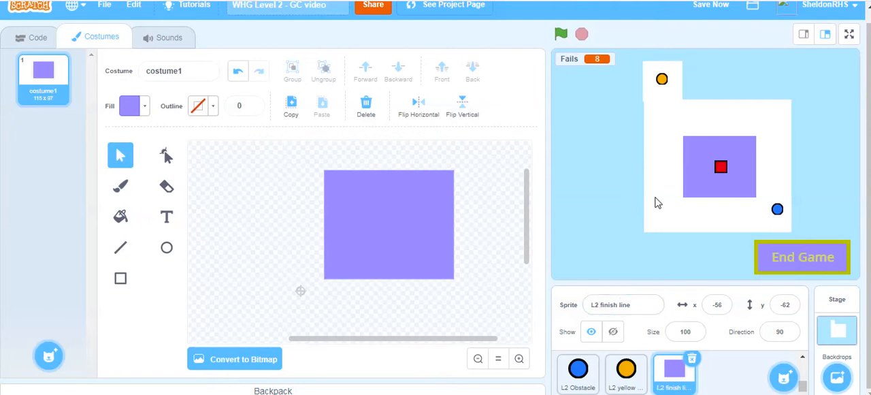
{"action": "mouse_move", "coordinate": [594, 153]}
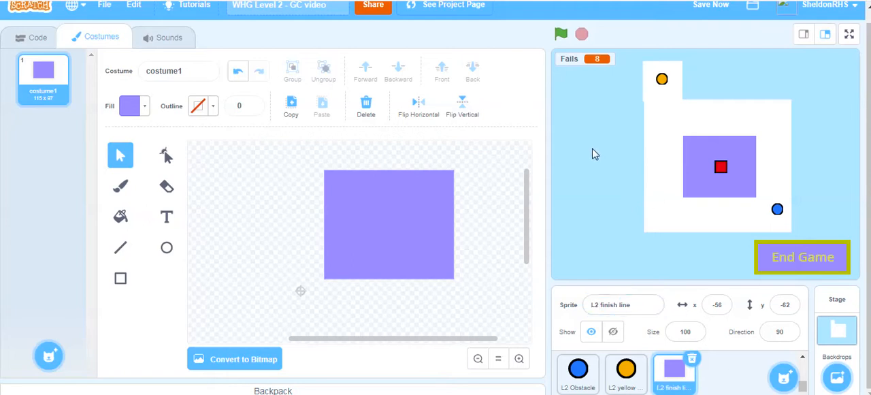
{"action": "mouse_move", "coordinate": [599, 174]}
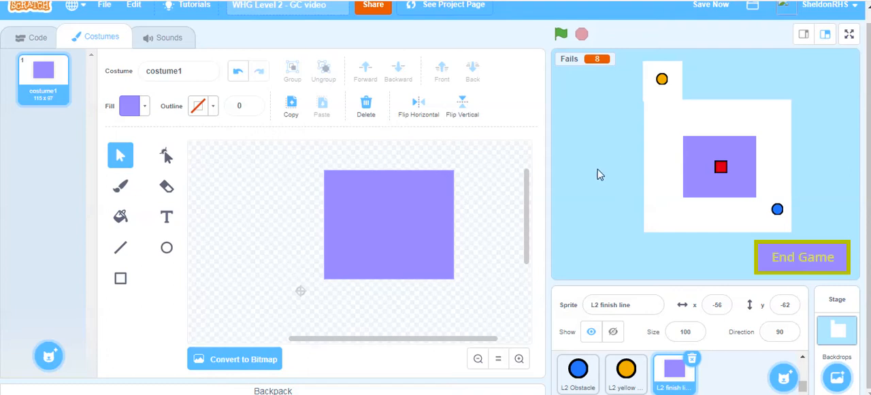
{"action": "mouse_move", "coordinate": [501, 92]}
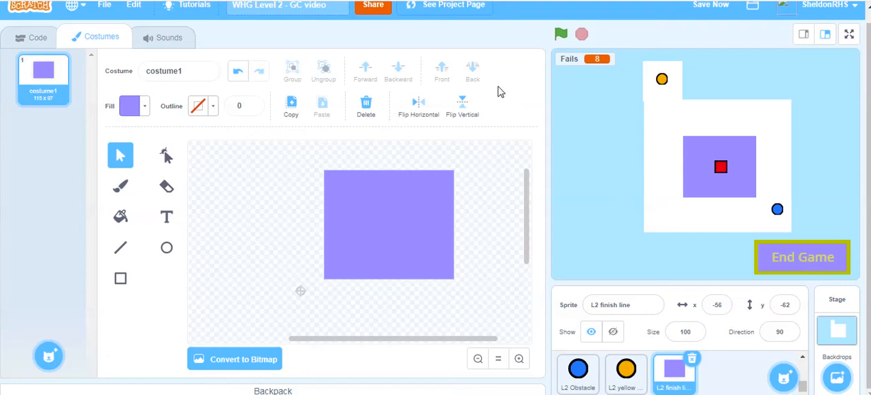
{"action": "left_click", "coordinate": [31, 36]}
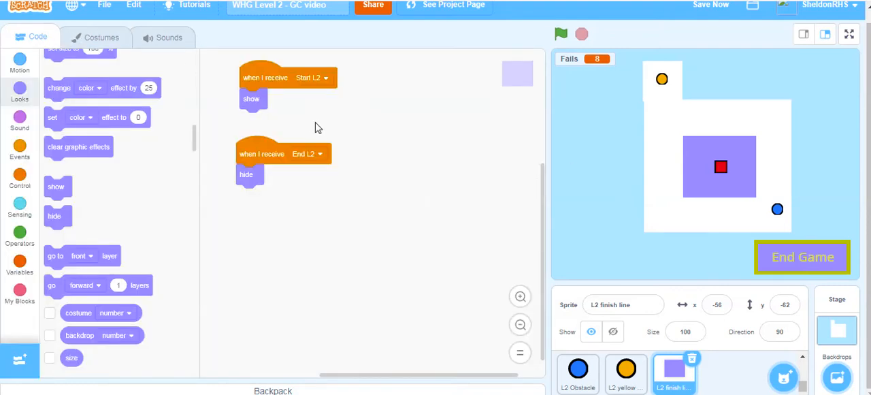
{"action": "mouse_move", "coordinate": [268, 147]}
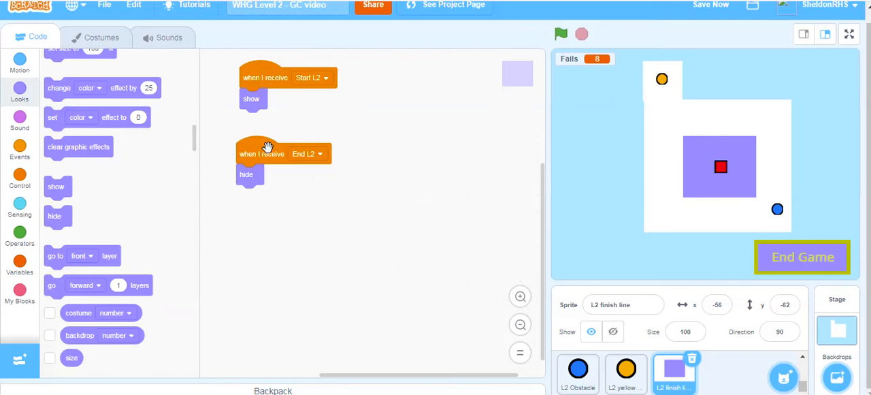
Step: Drag the End L2 hide script down, away from the Start L2 show script
{"action": "left_click_drag", "start_coordinate": [262, 153], "coordinate": [267, 306]}
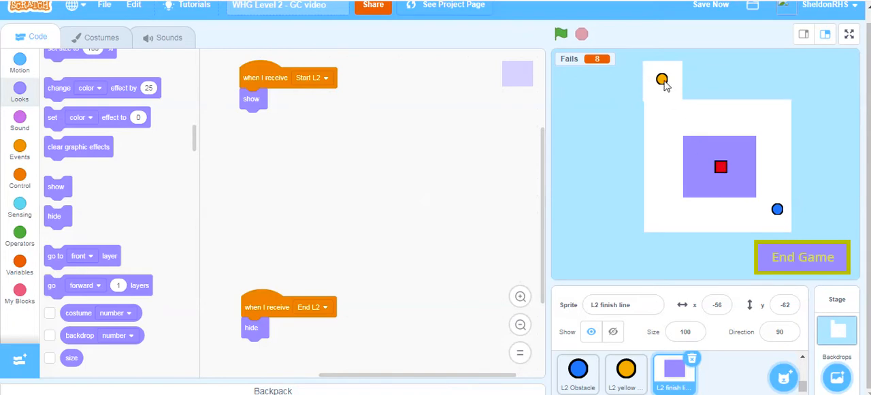
{"action": "mouse_move", "coordinate": [722, 170]}
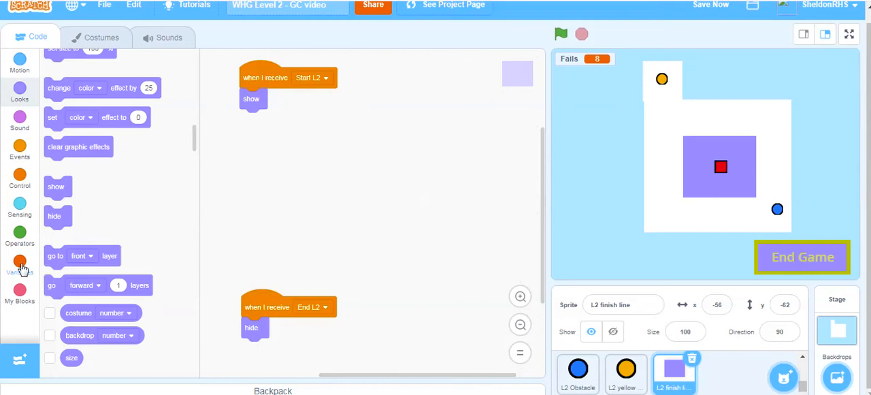
Step: Make a variable named 'L2 Switch' for all sprites
{"action": "left_click", "coordinate": [19, 262]}
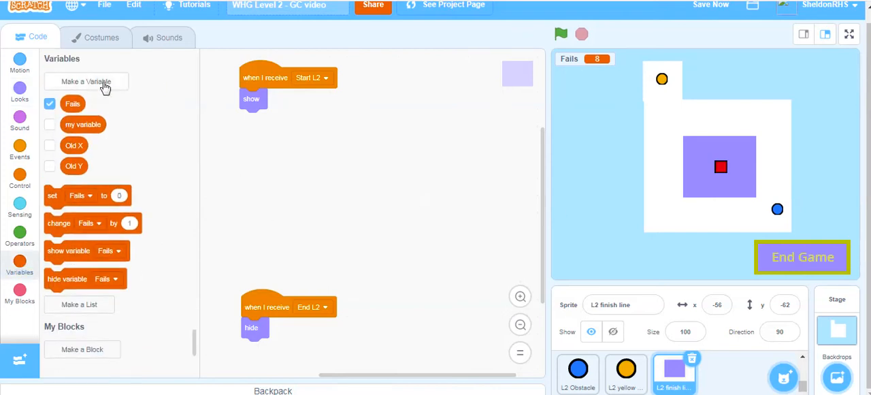
{"action": "left_click", "coordinate": [86, 81]}
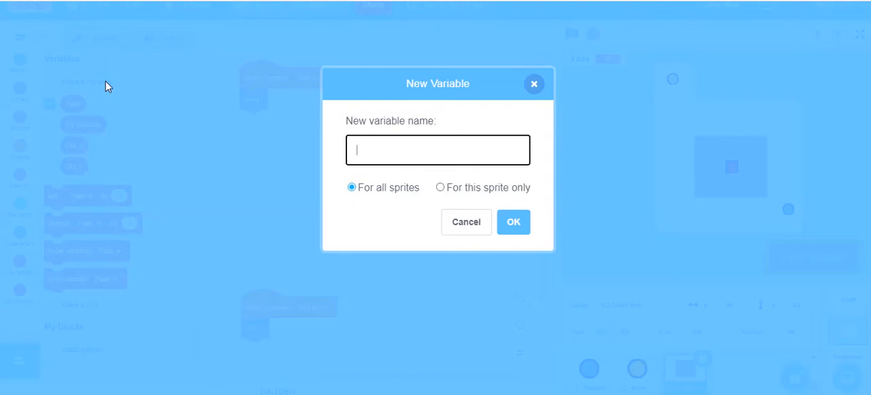
{"action": "type", "text": "L2 Switch"}
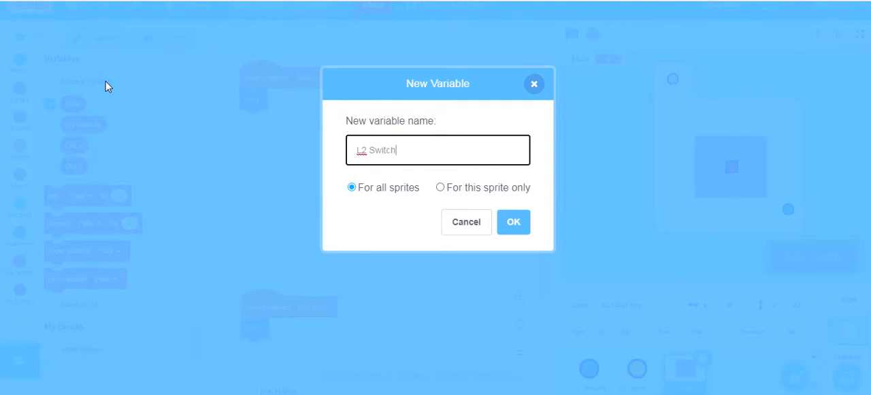
{"action": "left_click", "coordinate": [514, 222]}
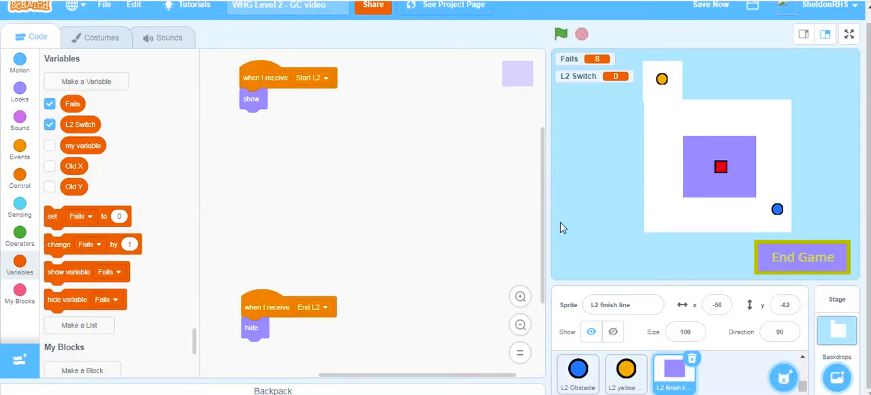
{"action": "mouse_move", "coordinate": [605, 80]}
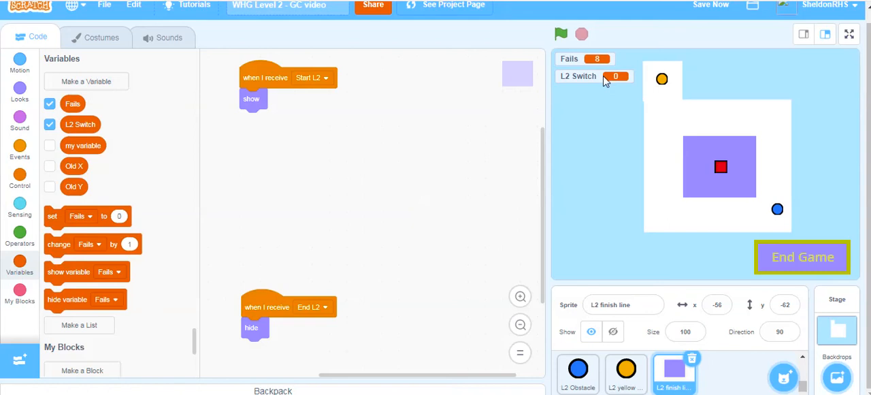
{"action": "mouse_move", "coordinate": [545, 105]}
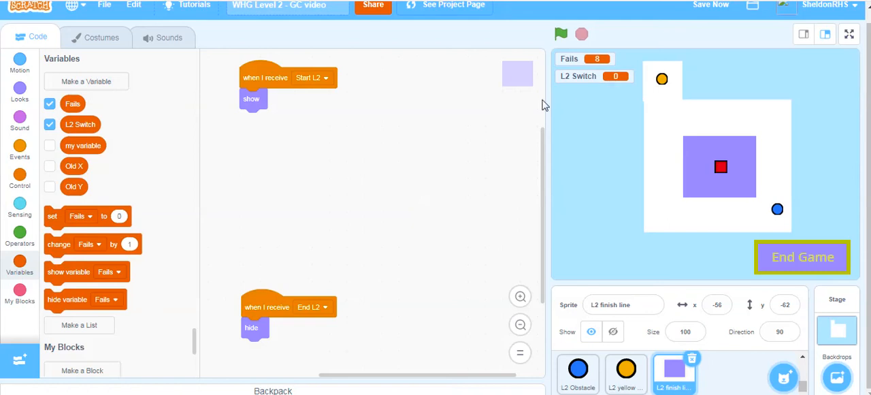
{"action": "mouse_move", "coordinate": [267, 84]}
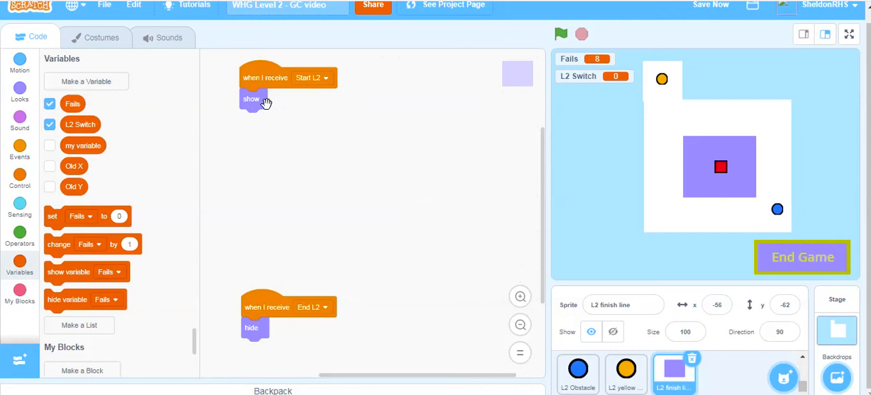
{"action": "mouse_move", "coordinate": [481, 129]}
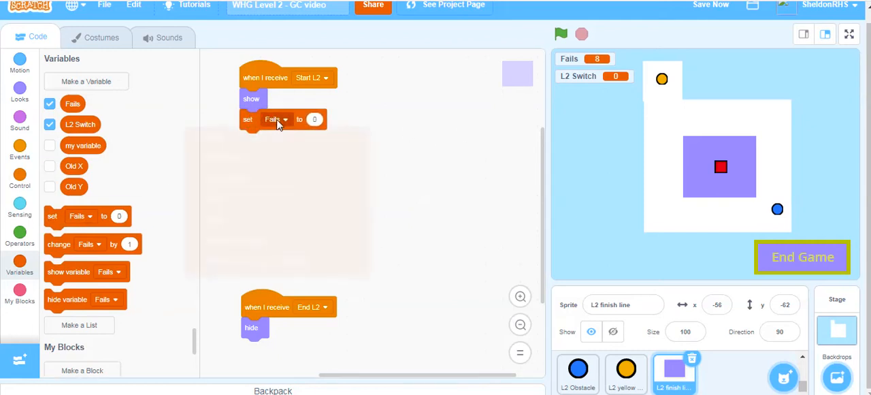
Step: Set L2 Switch to 0 after 'show' in the finish line's Start L2 script
{"action": "left_click", "coordinate": [279, 119]}
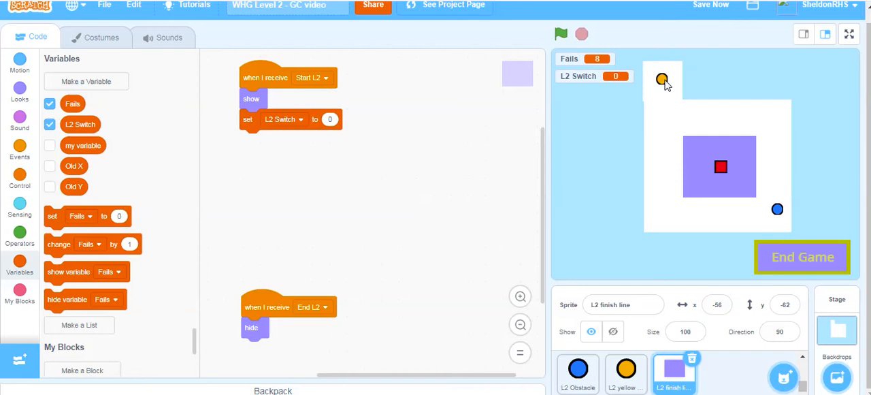
{"action": "mouse_move", "coordinate": [670, 107]}
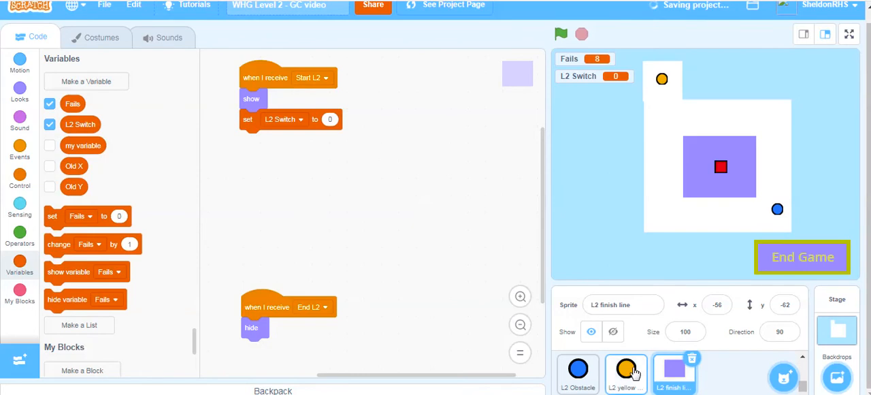
Step: In the yellow ball's touching-player check, set L2 Switch to 1 after it hides
{"action": "left_click", "coordinate": [626, 368]}
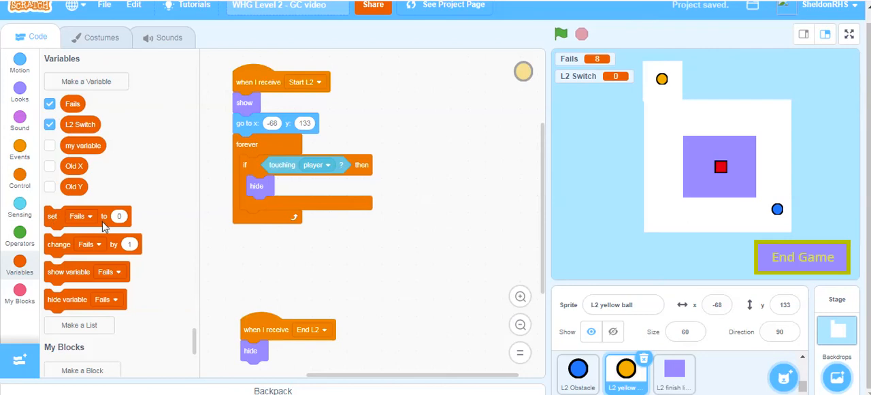
{"action": "left_click_drag", "start_coordinate": [77, 215], "coordinate": [279, 206]}
{"action": "type", "text": "1"}
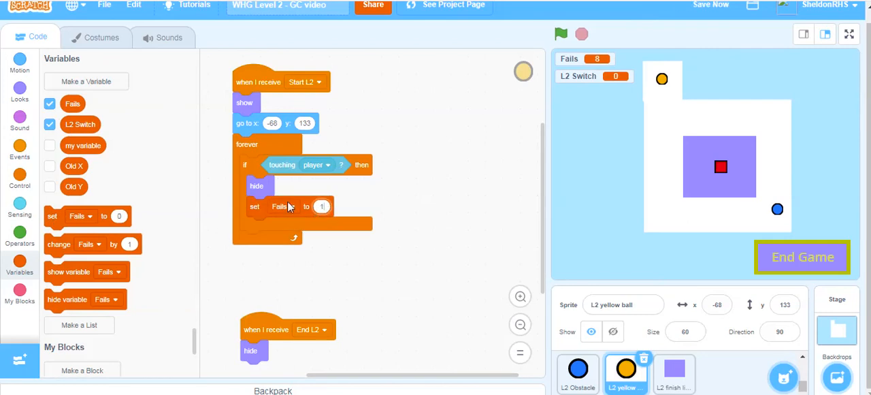
{"action": "left_click", "coordinate": [282, 206]}
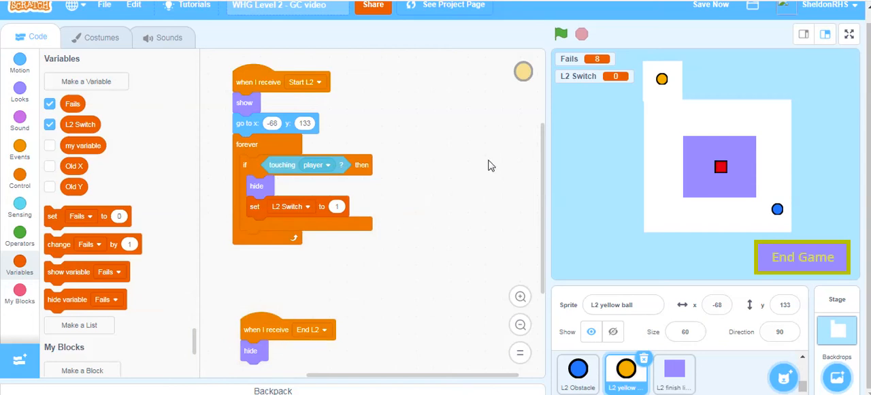
{"action": "mouse_move", "coordinate": [611, 151]}
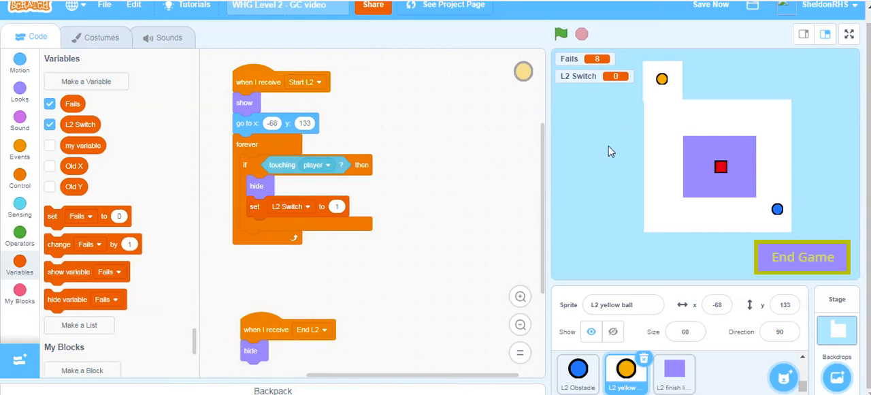
Step: Give the finish line a forever loop: if touching player, broadcast End L2
{"action": "left_click", "coordinate": [673, 371]}
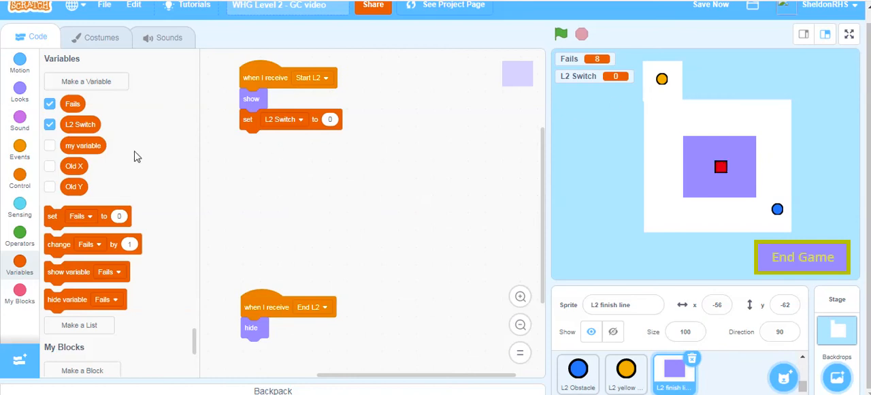
{"action": "left_click", "coordinate": [20, 178]}
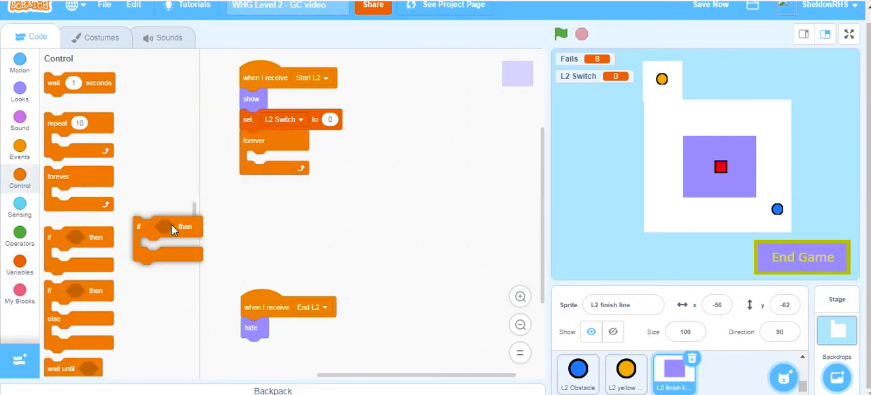
{"action": "left_click", "coordinate": [19, 234]}
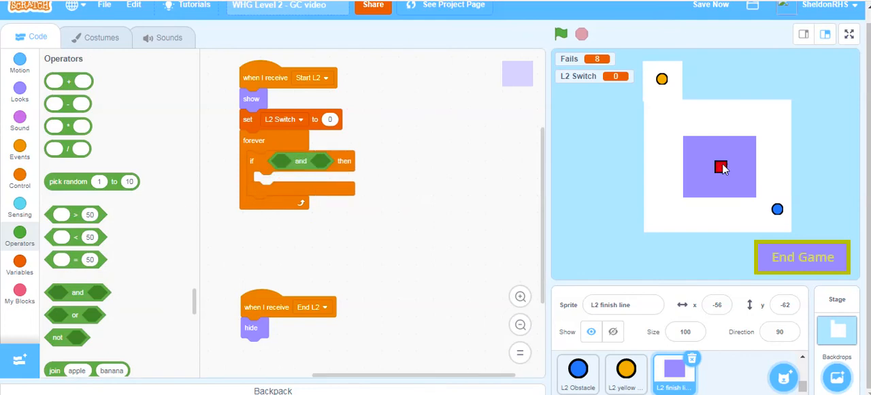
{"action": "left_click", "coordinate": [19, 205]}
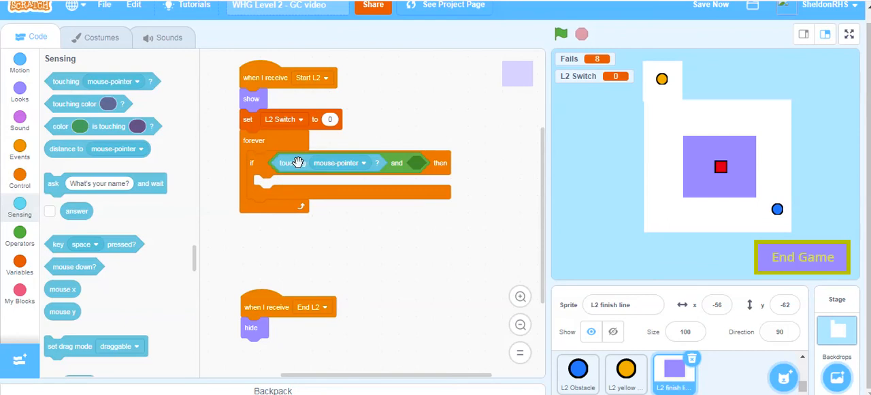
{"action": "left_click", "coordinate": [337, 163]}
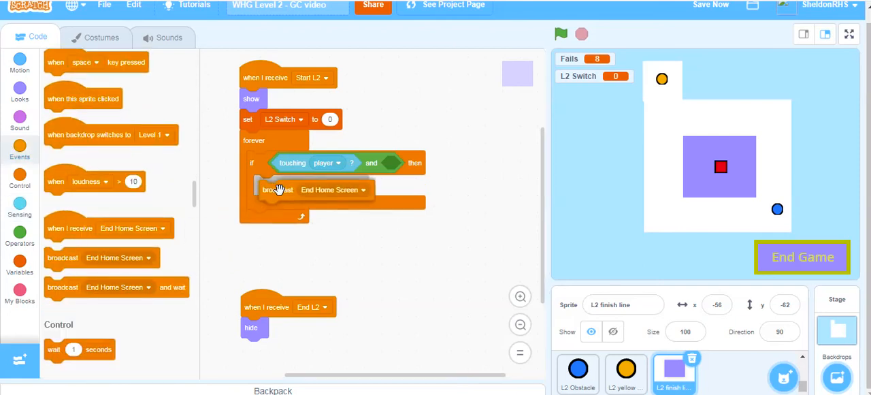
{"action": "left_click", "coordinate": [355, 185]}
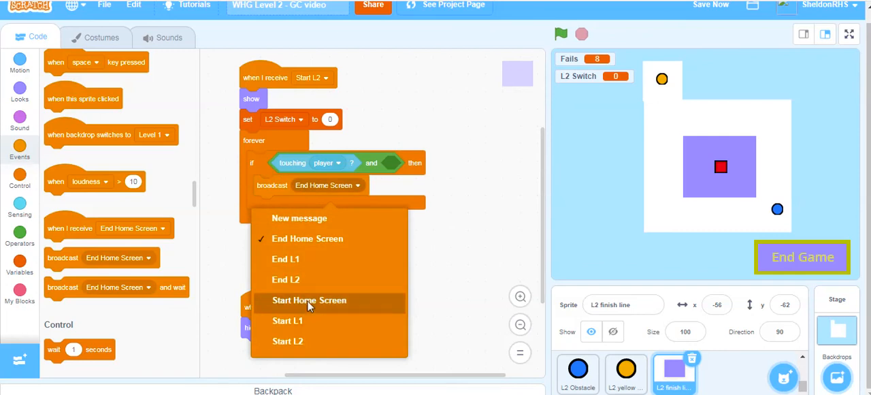
{"action": "left_click", "coordinate": [285, 279]}
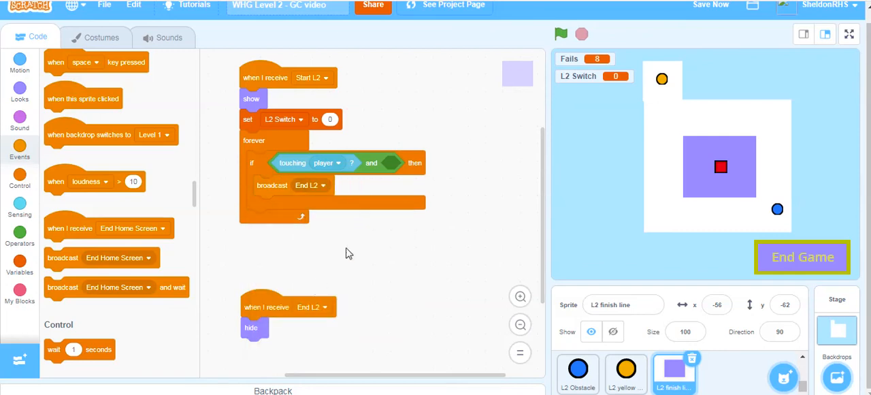
{"action": "mouse_move", "coordinate": [384, 163]}
{"action": "type", "text": "1"}
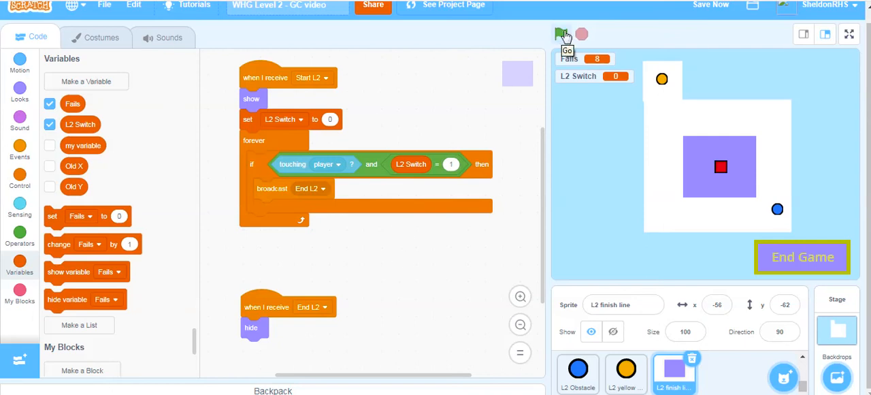
Step: Run level 2 several times to check the finish line's L2 Switch = 1 condition
{"action": "left_click", "coordinate": [562, 34]}
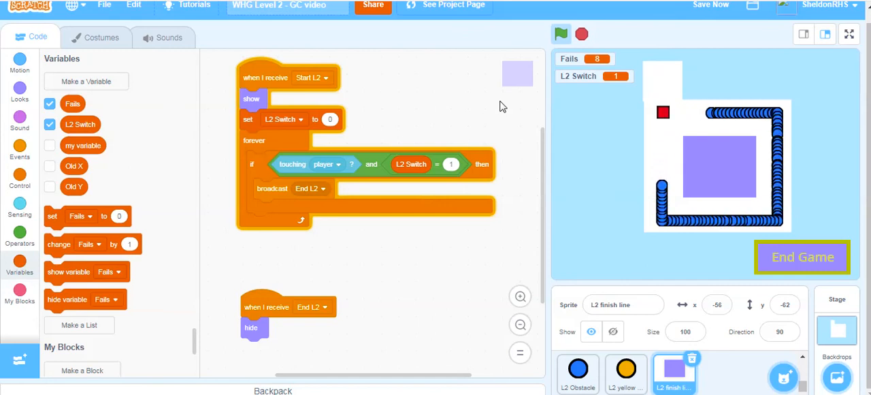
{"action": "left_click", "coordinate": [613, 332]}
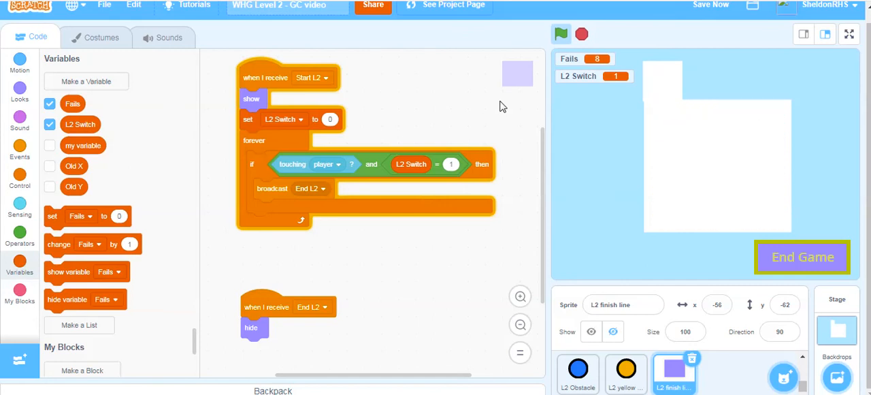
{"action": "mouse_move", "coordinate": [590, 124]}
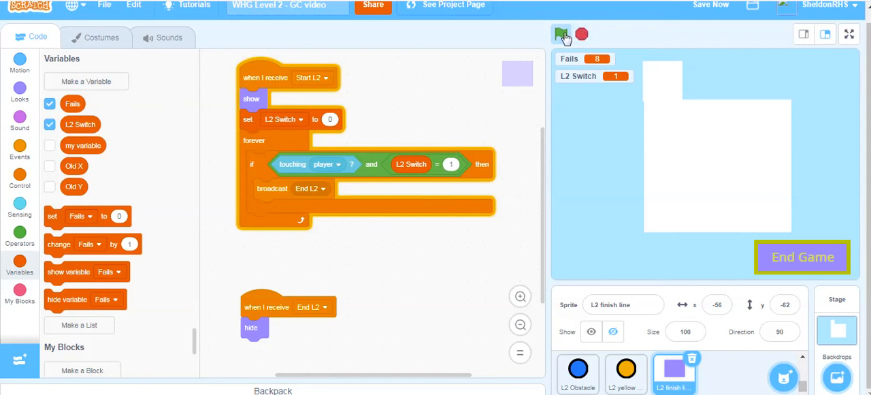
{"action": "left_click", "coordinate": [562, 34]}
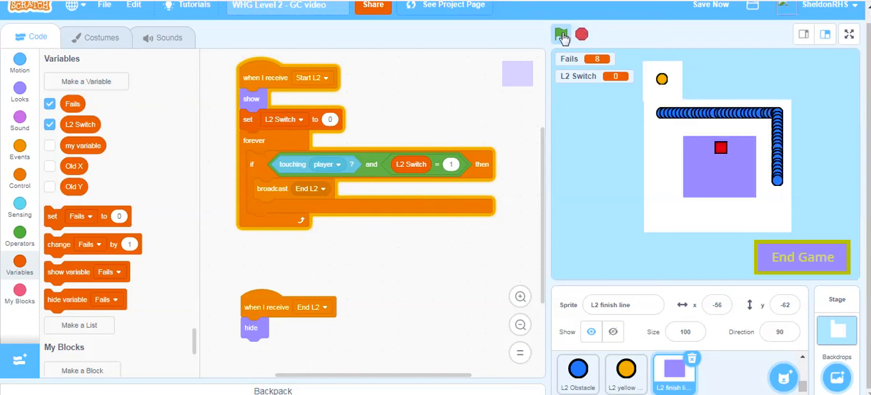
{"action": "left_click", "coordinate": [562, 34]}
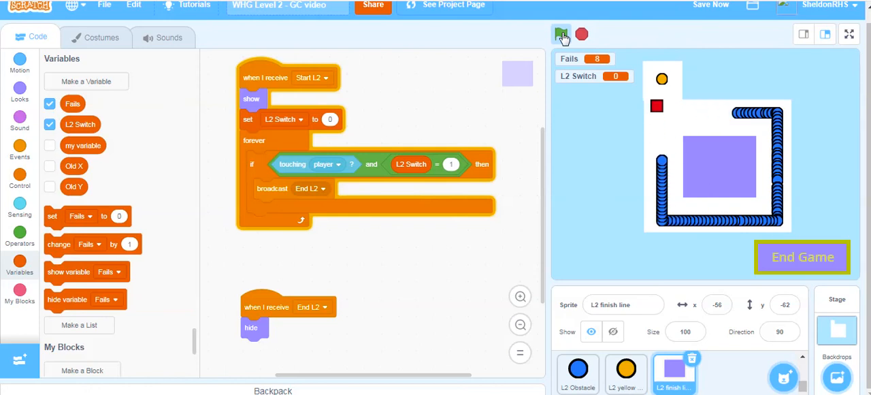
{"action": "left_click", "coordinate": [561, 34]}
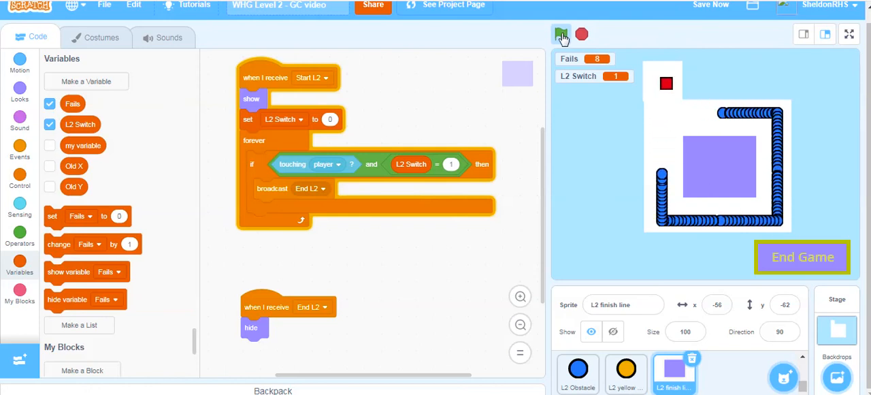
{"action": "left_click", "coordinate": [561, 34]}
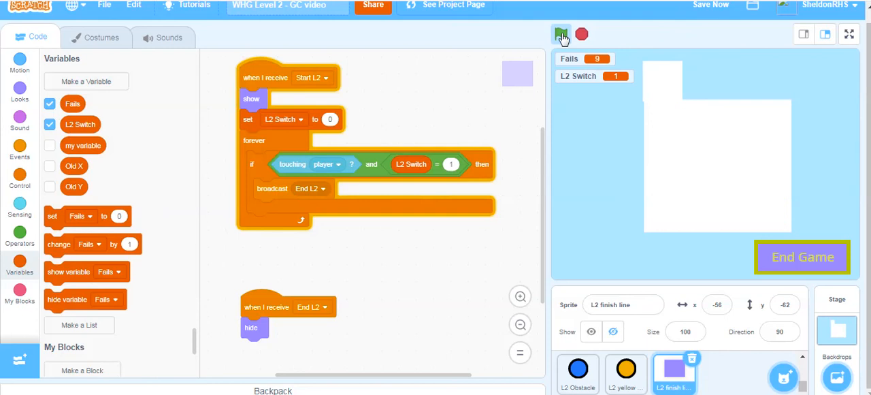
{"action": "mouse_move", "coordinate": [716, 162]}
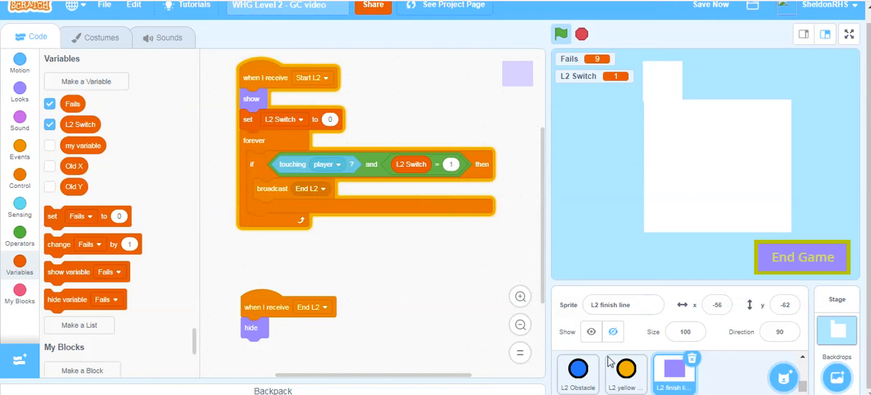
{"action": "mouse_move", "coordinate": [615, 374]}
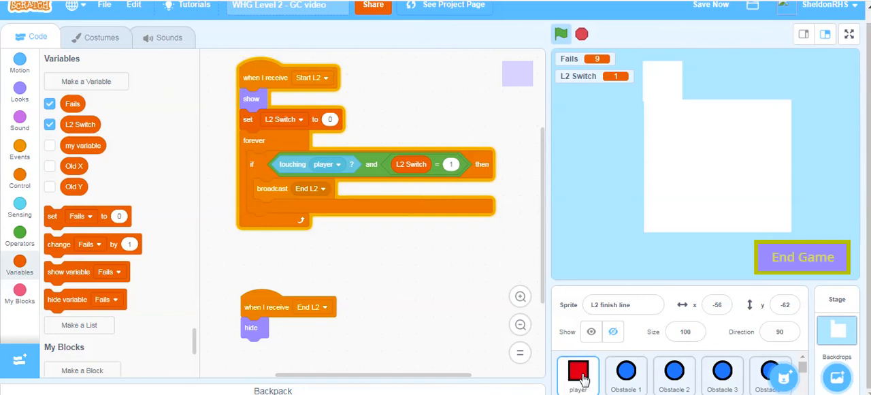
Step: Make the player's L2 Obstacle hit set L2 Switch to 0, then bring up Events blocks
{"action": "left_click", "coordinate": [578, 371]}
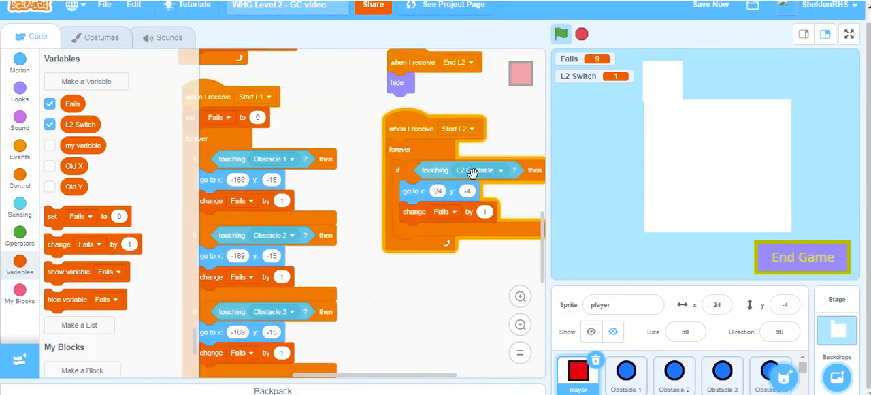
{"action": "mouse_move", "coordinate": [425, 191]}
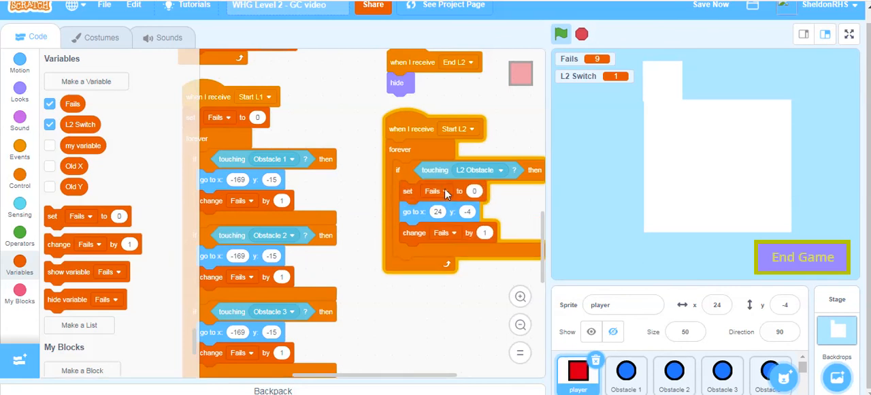
{"action": "left_click", "coordinate": [433, 190]}
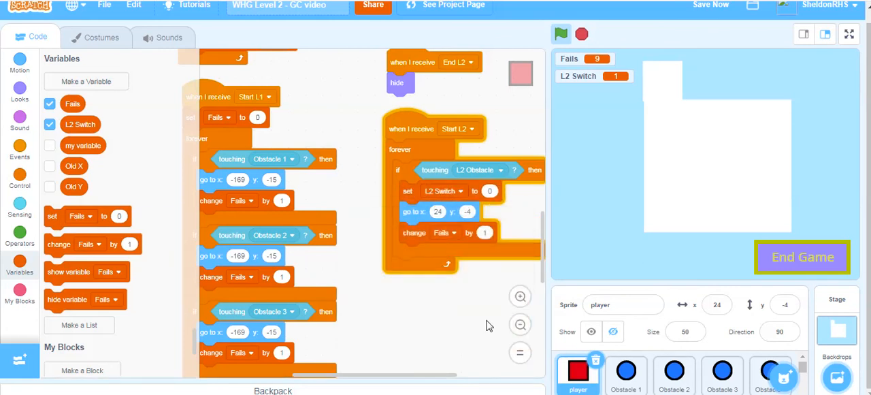
{"action": "left_click", "coordinate": [561, 33]}
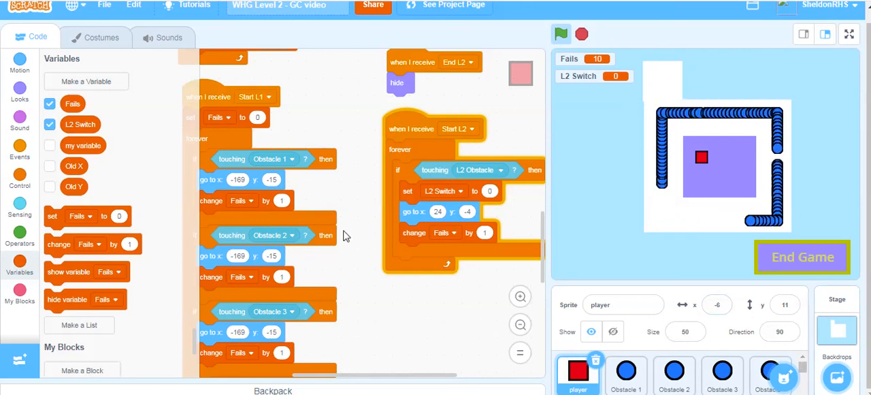
{"action": "left_click", "coordinate": [20, 146]}
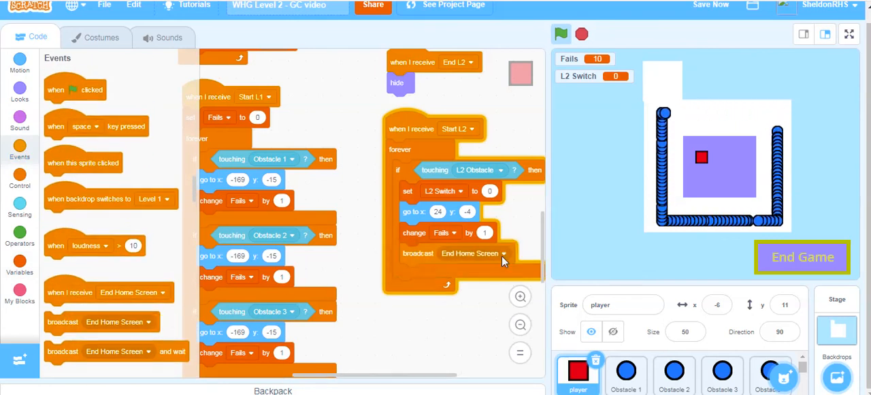
Step: Create a new broadcast message named 'Restart Yellow ball' for the obstacle reaction
{"action": "left_click", "coordinate": [505, 252]}
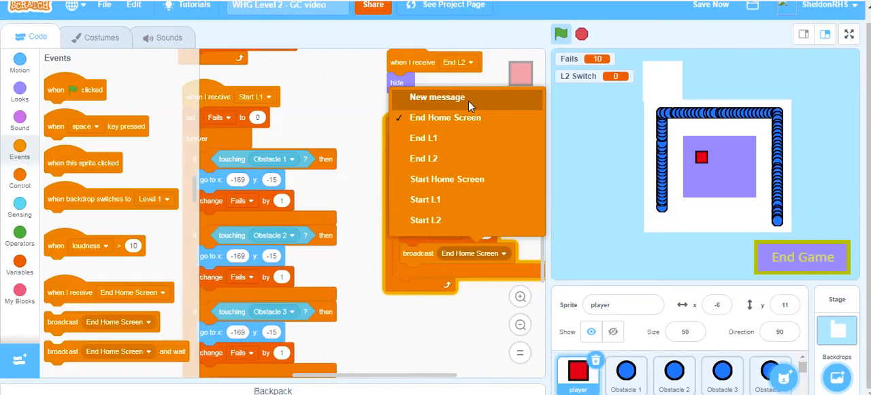
{"action": "left_click", "coordinate": [437, 96]}
{"action": "type", "text": "Restart Y"}
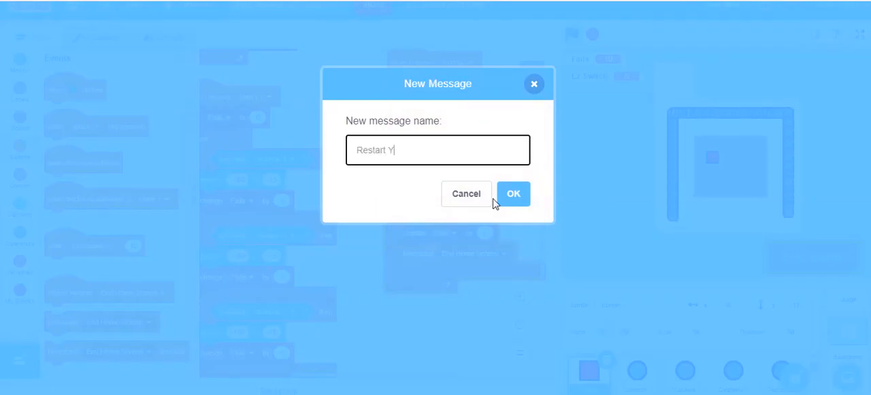
{"action": "type", "text": "ellow ball"}
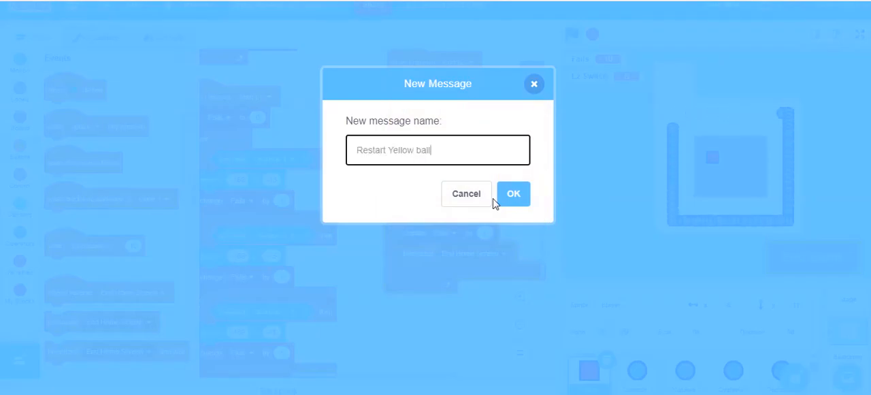
{"action": "left_click", "coordinate": [514, 194]}
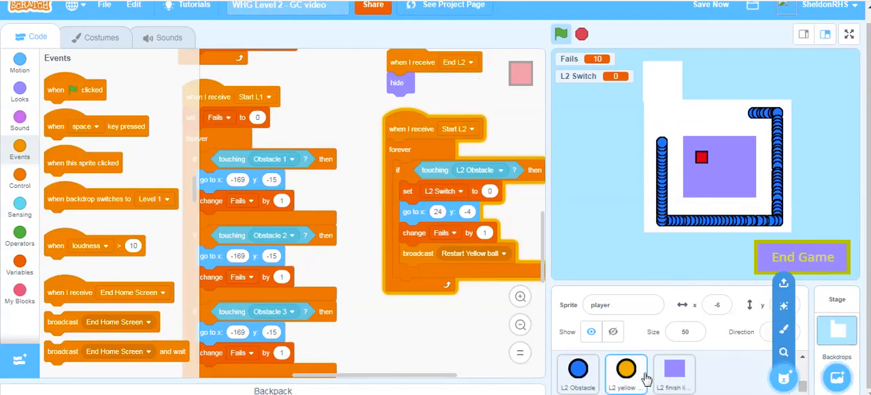
Step: Give the L2 yellow ball a Restart Yellow ball script reusing its start body, then test
{"action": "left_click", "coordinate": [626, 373]}
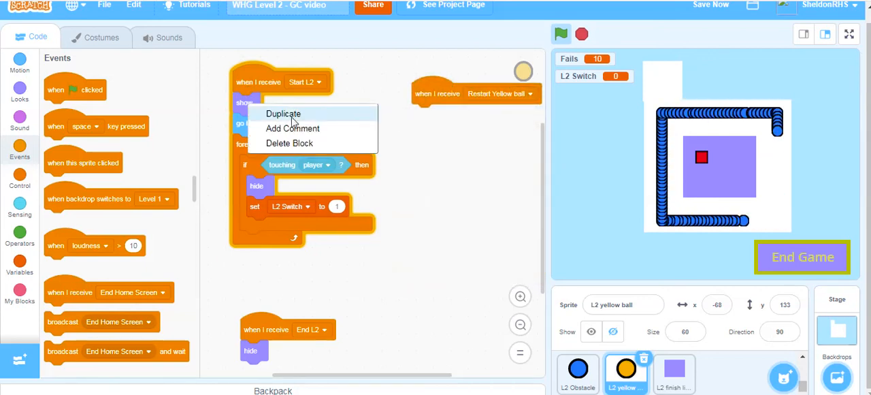
{"action": "left_click", "coordinate": [282, 114]}
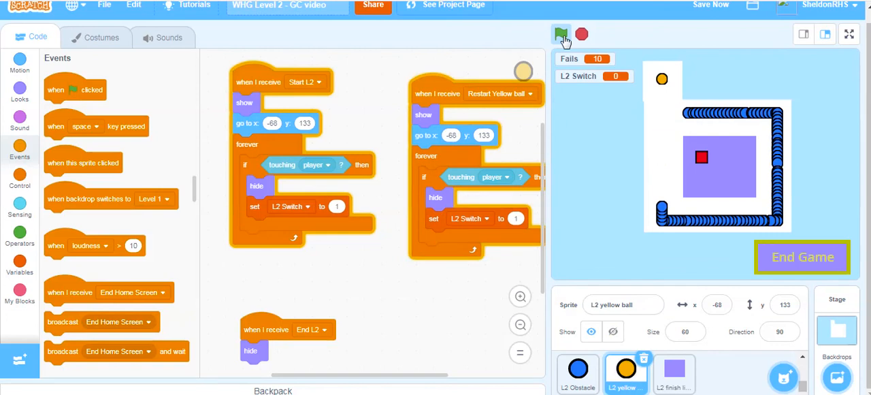
{"action": "left_click", "coordinate": [561, 34]}
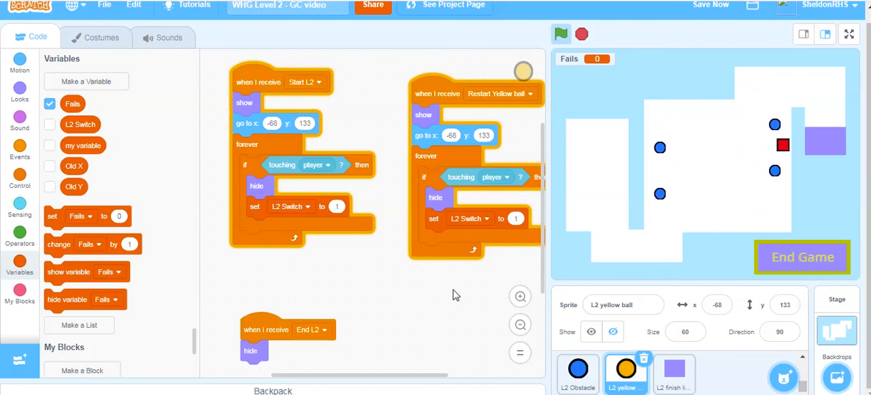
Step: Stop the running level 2 test with the red stop sign
{"action": "left_click", "coordinate": [561, 34]}
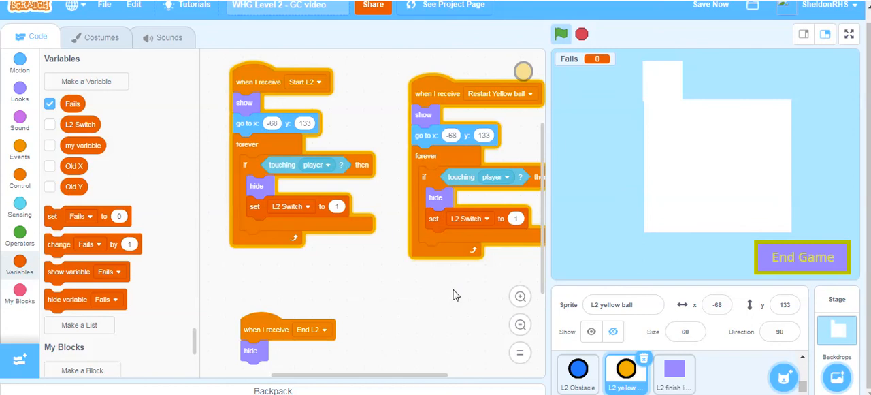
{"action": "mouse_move", "coordinate": [301, 308]}
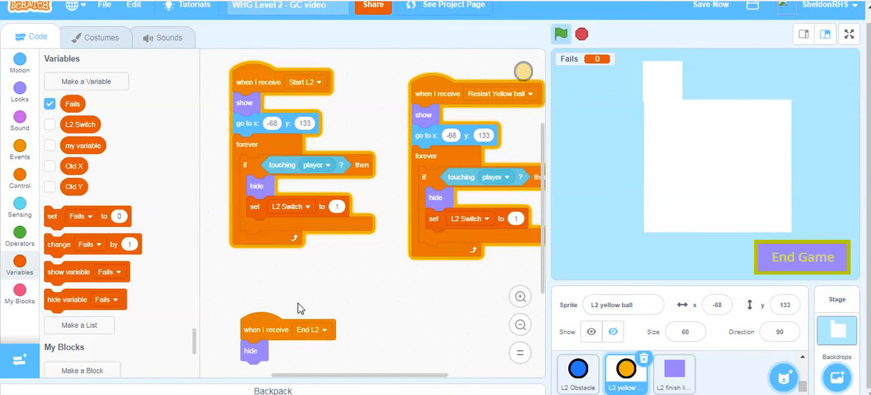
{"action": "mouse_move", "coordinate": [354, 276]}
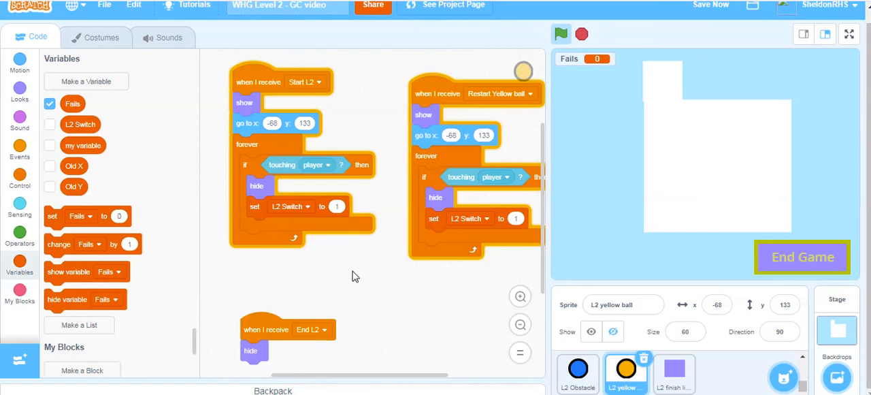
{"action": "mouse_move", "coordinate": [363, 268]}
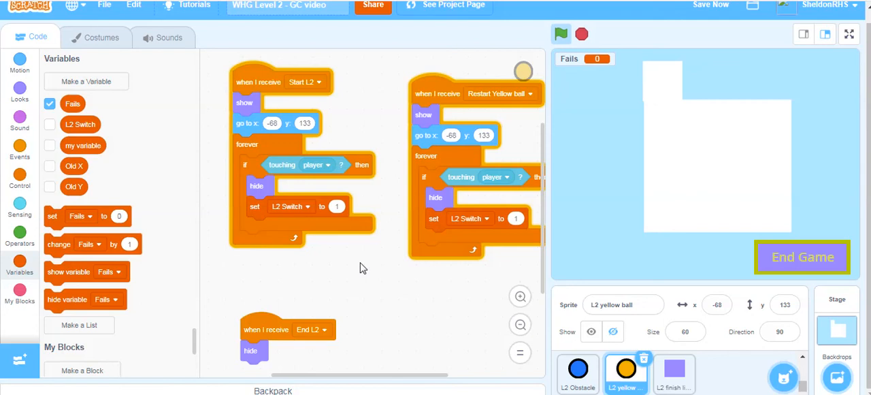
{"action": "mouse_move", "coordinate": [674, 371]}
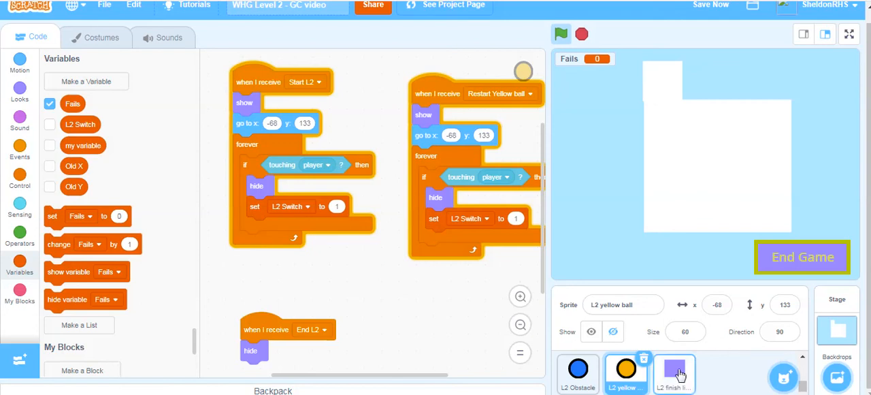
Step: Add a broadcast Start Home Screen block under broadcast End L2 on the L2 finish line
{"action": "left_click", "coordinate": [674, 373]}
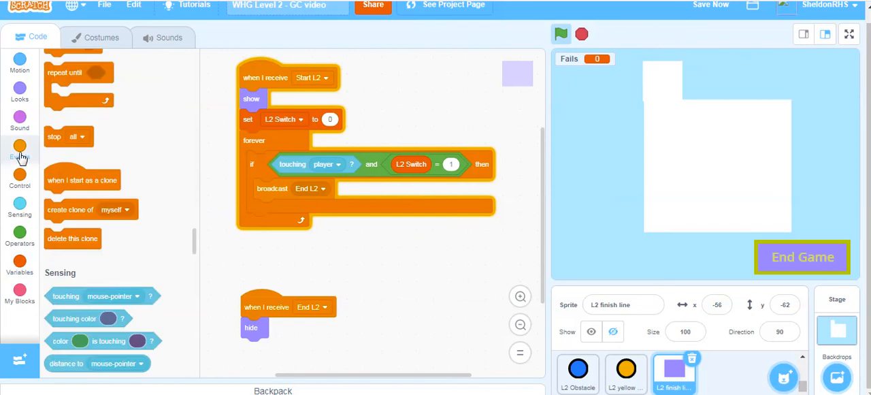
{"action": "left_click", "coordinate": [19, 154]}
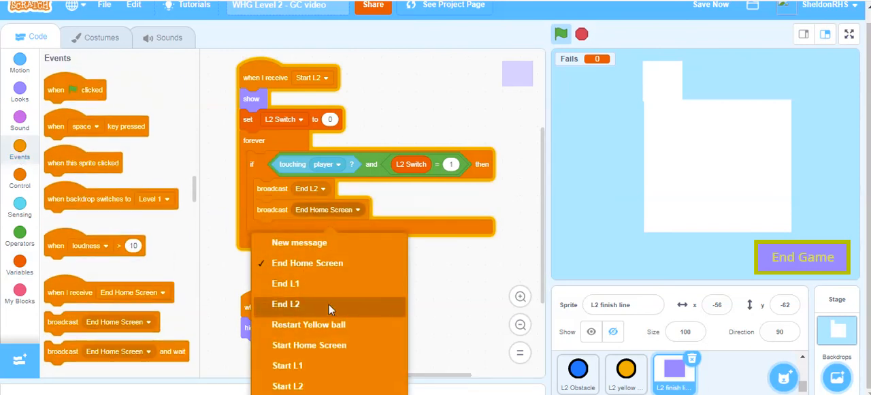
{"action": "left_click", "coordinate": [308, 344]}
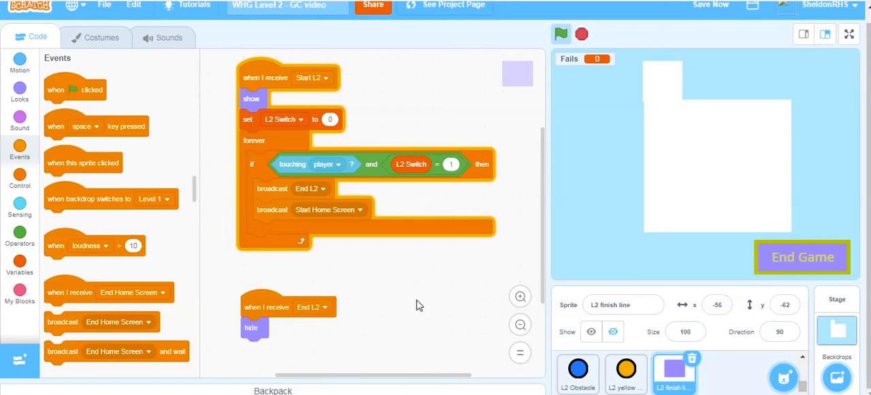